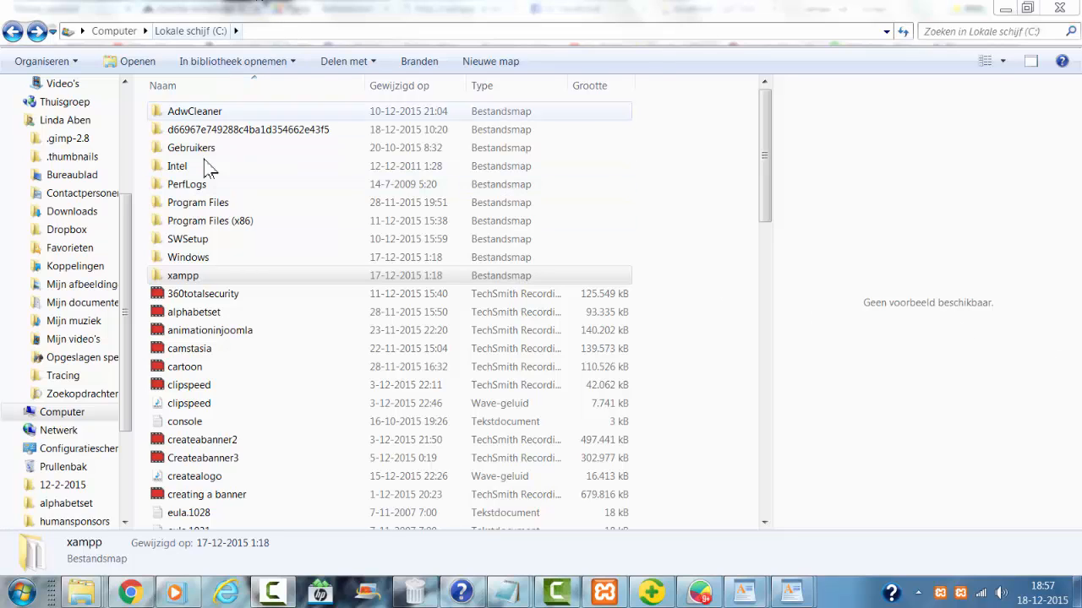
# Open C:\xampp\mysql and select its data folder.
pyautogui.doubleClick(183, 275)
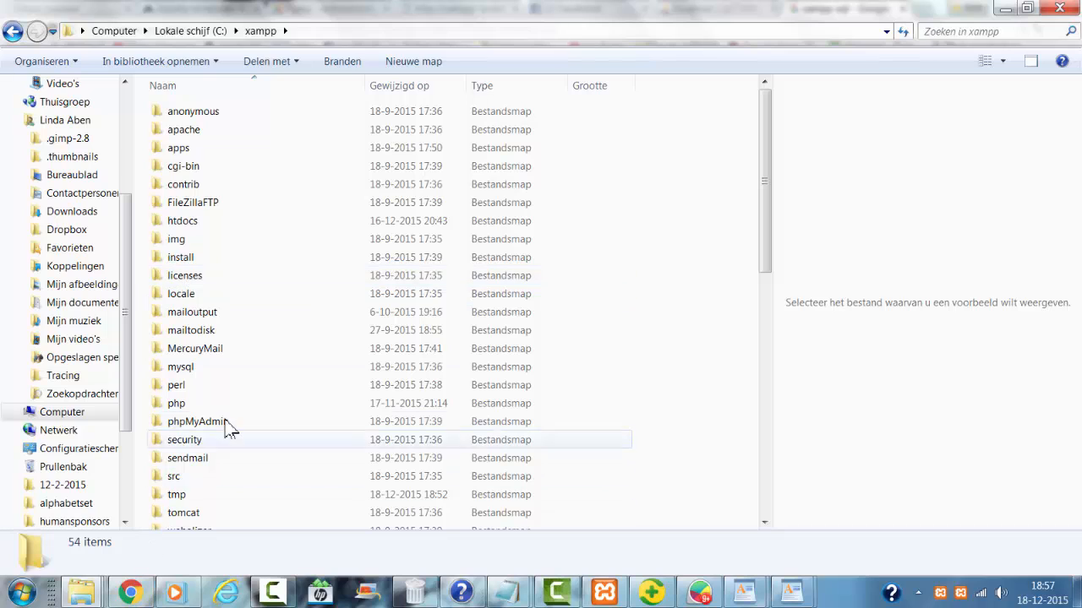
pyautogui.scroll(-3)
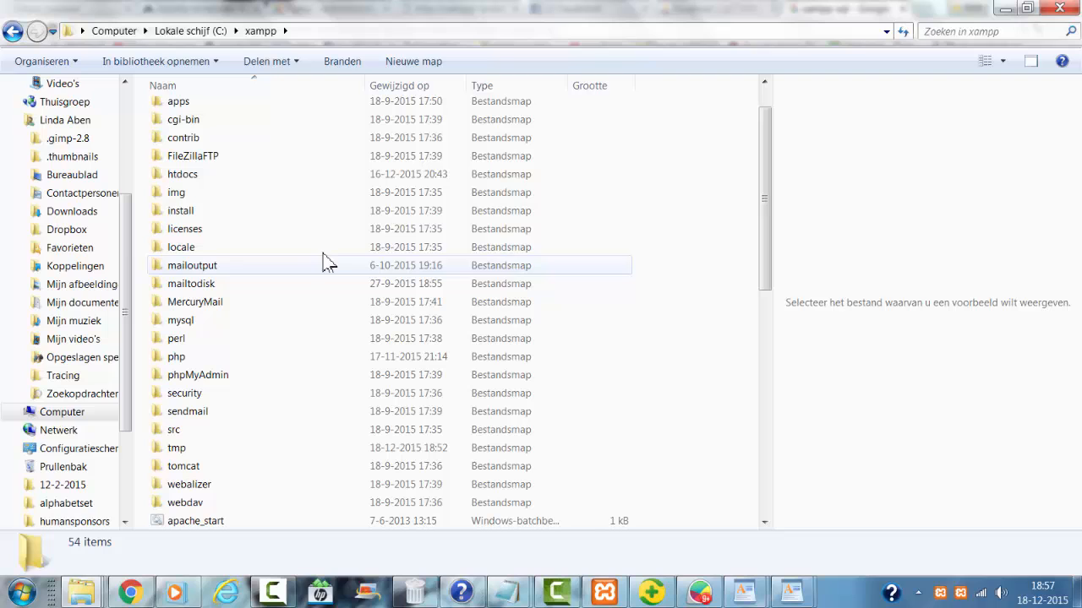
pyautogui.click(180, 320)
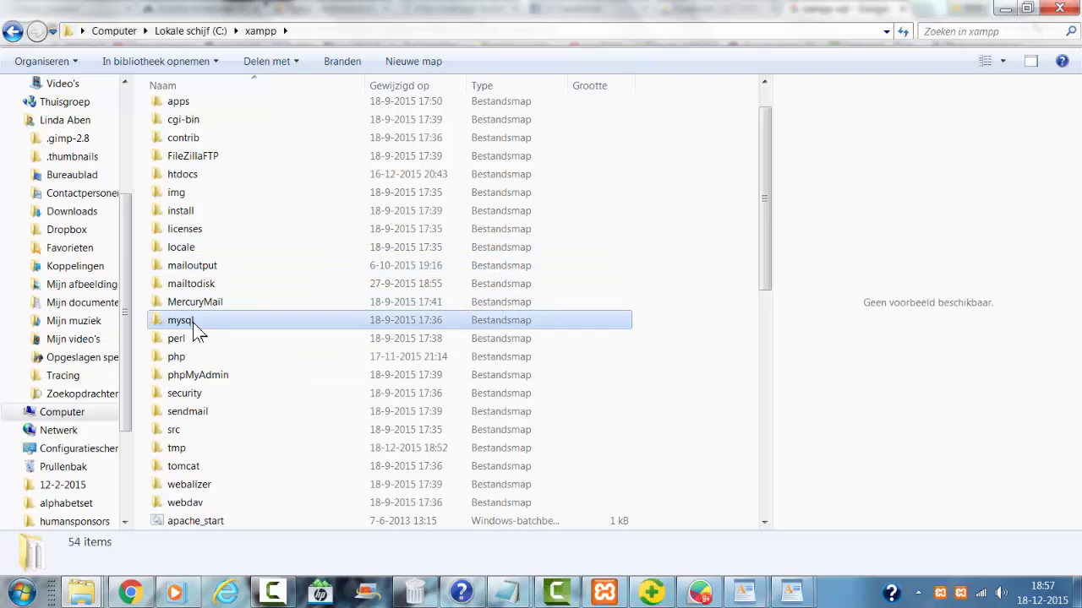
pyautogui.doubleClick(179, 320)
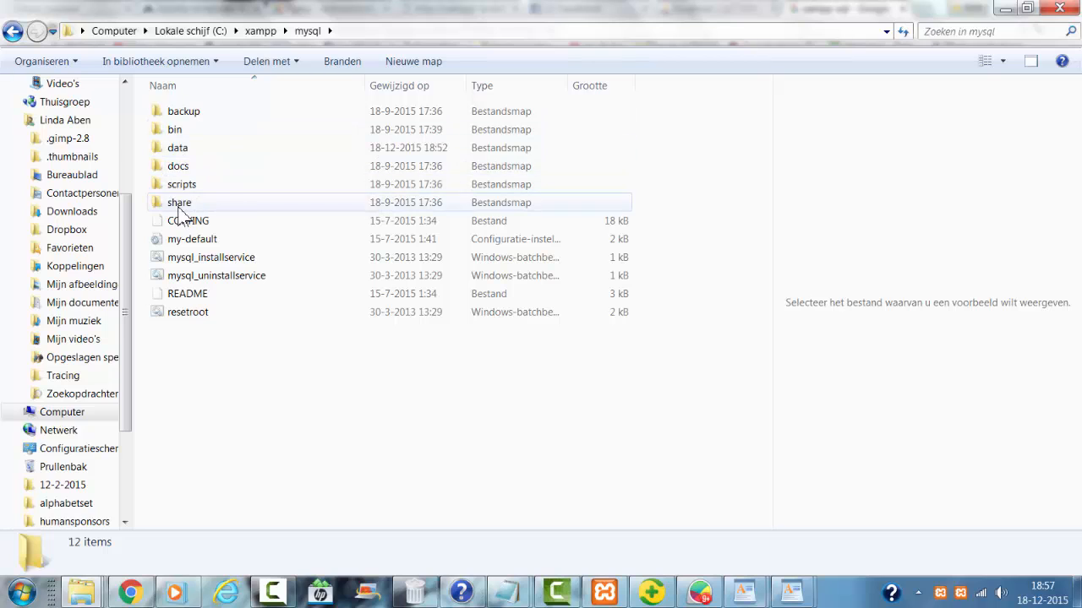
pyautogui.click(178, 148)
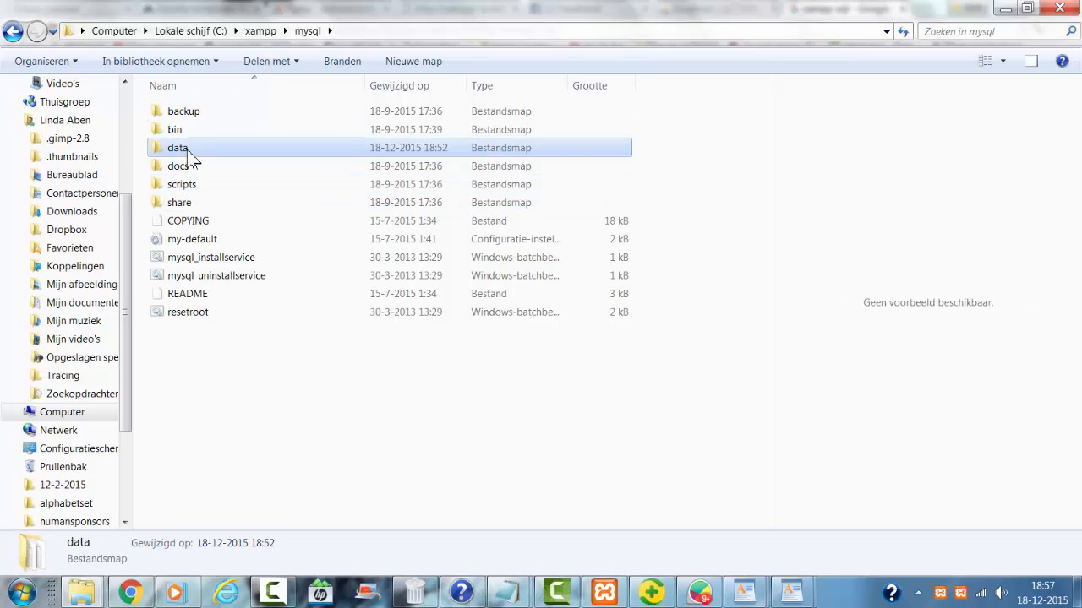
# Delete the purity folder from mysql\data and confirm moving it to the Recycle Bin.
pyautogui.doubleClick(177, 147)
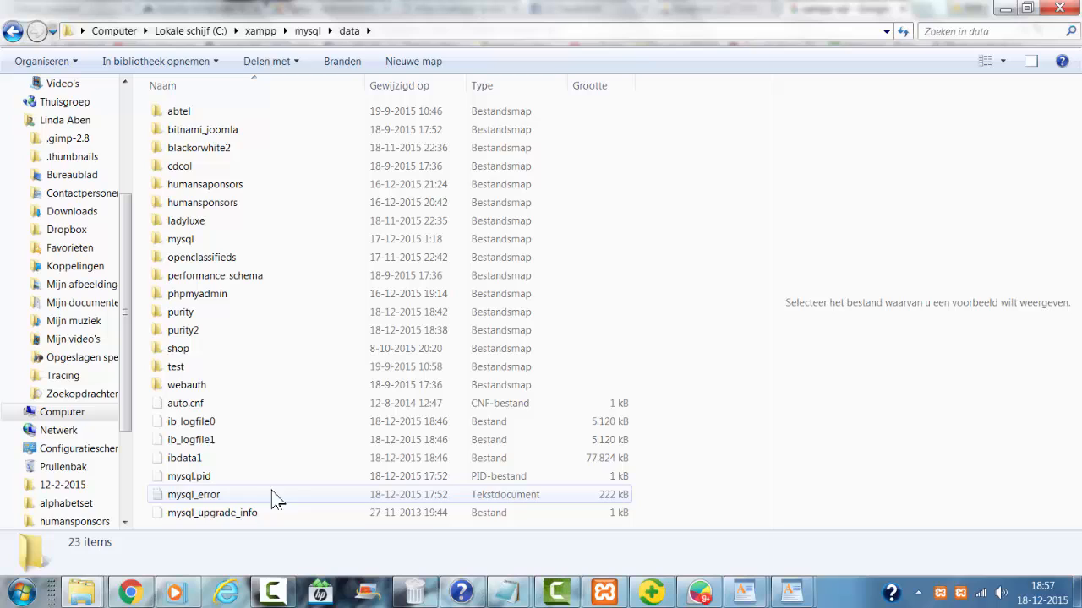
pyautogui.moveTo(287, 512)
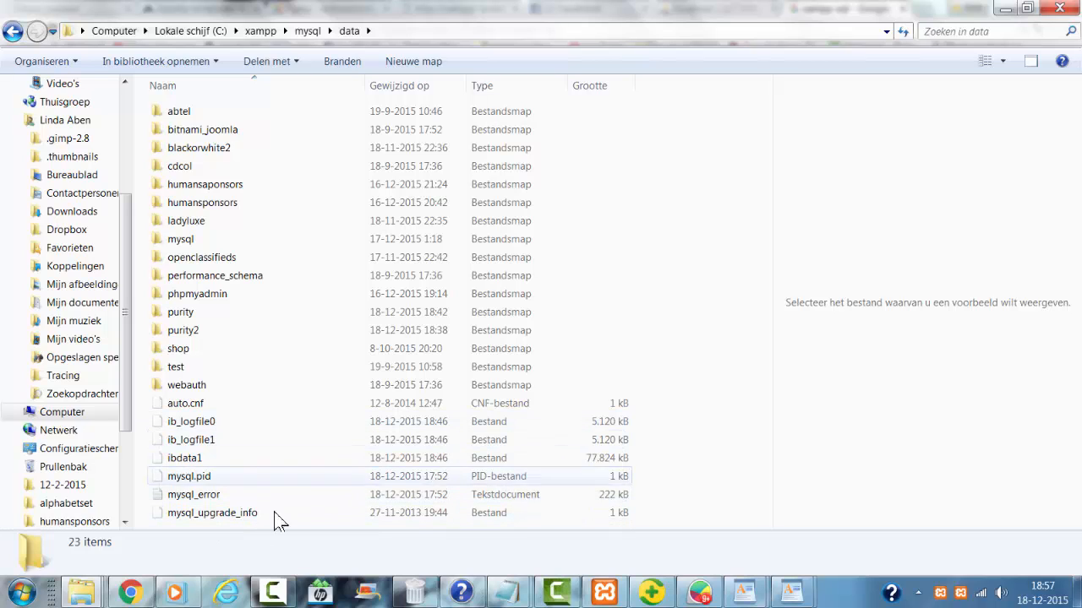
pyautogui.rightClick(180, 312)
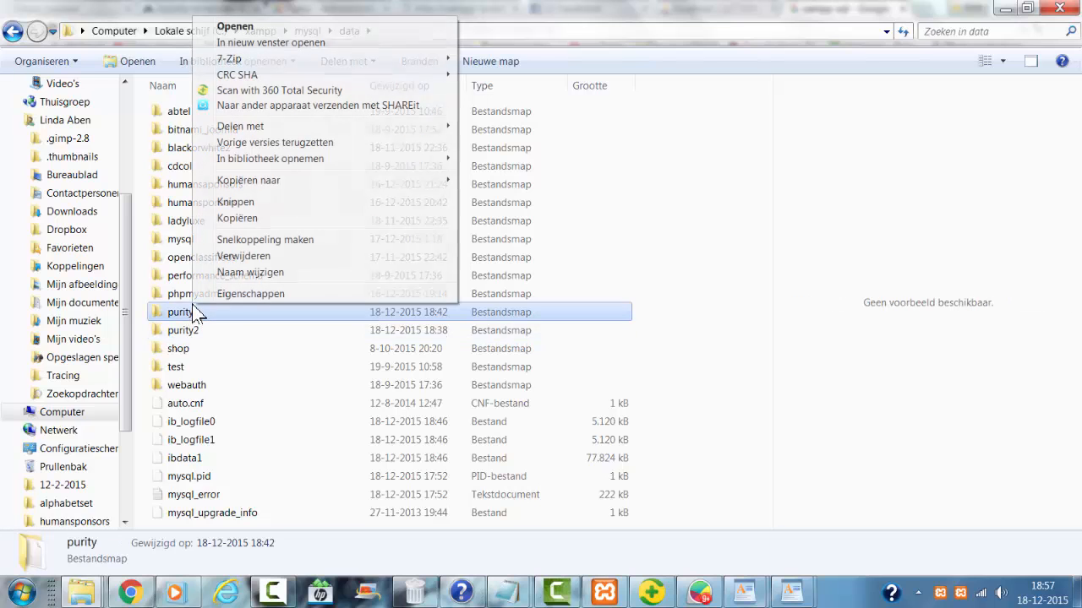
pyautogui.click(243, 256)
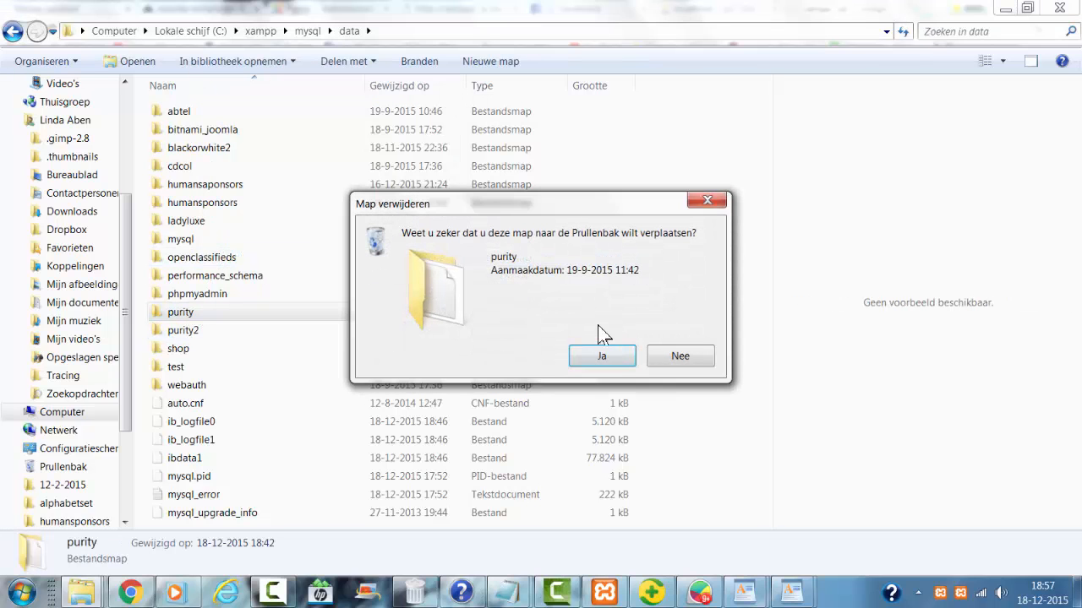
pyautogui.click(602, 355)
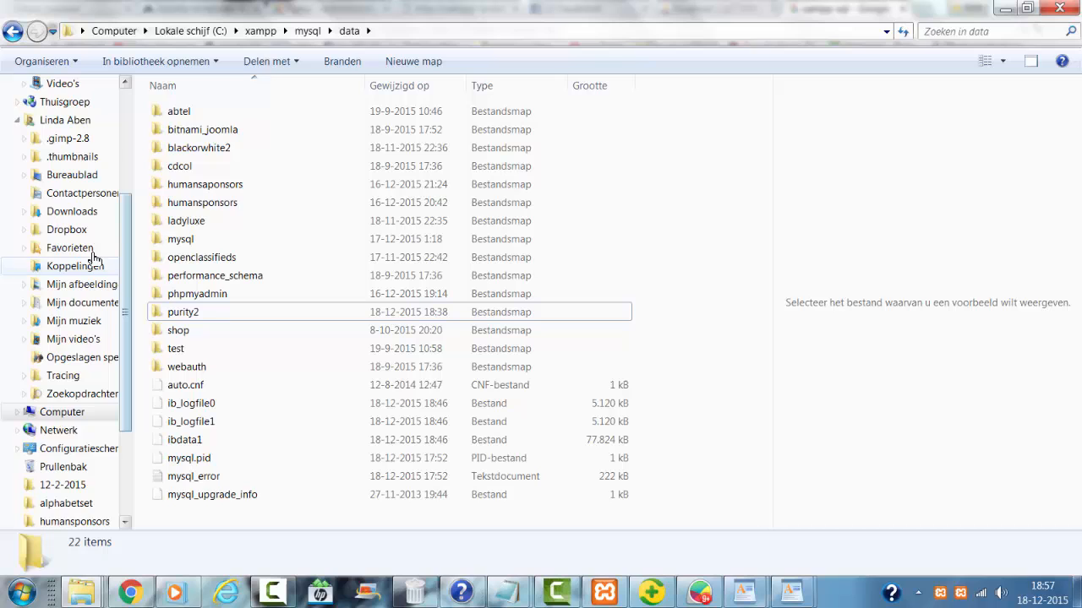
pyautogui.moveTo(220, 222)
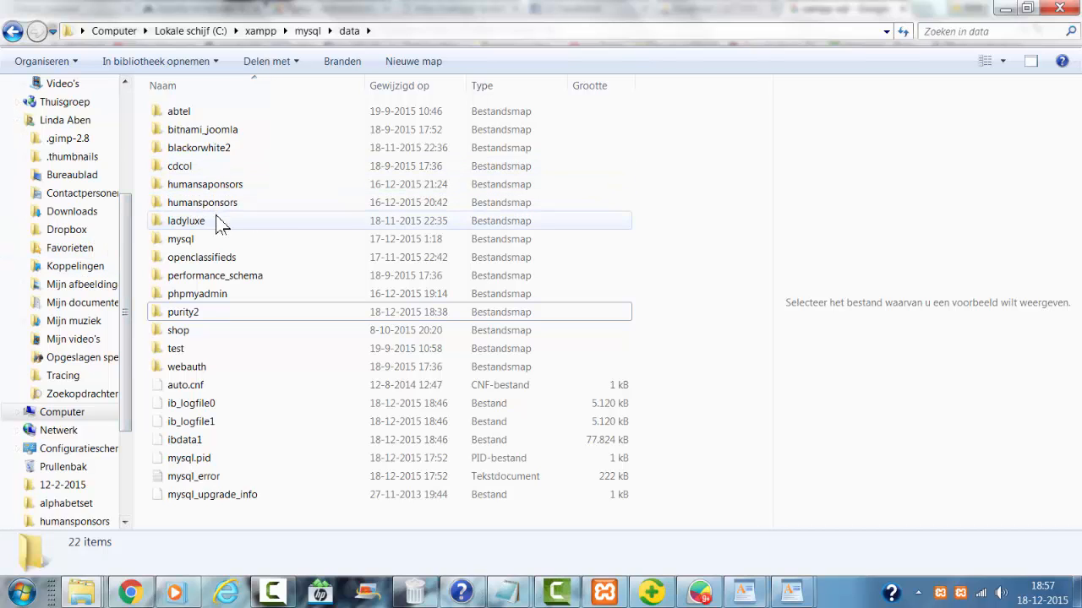
# Delete the humansponsors folder via Verwijderen in its context menu.
pyautogui.rightClick(202, 202)
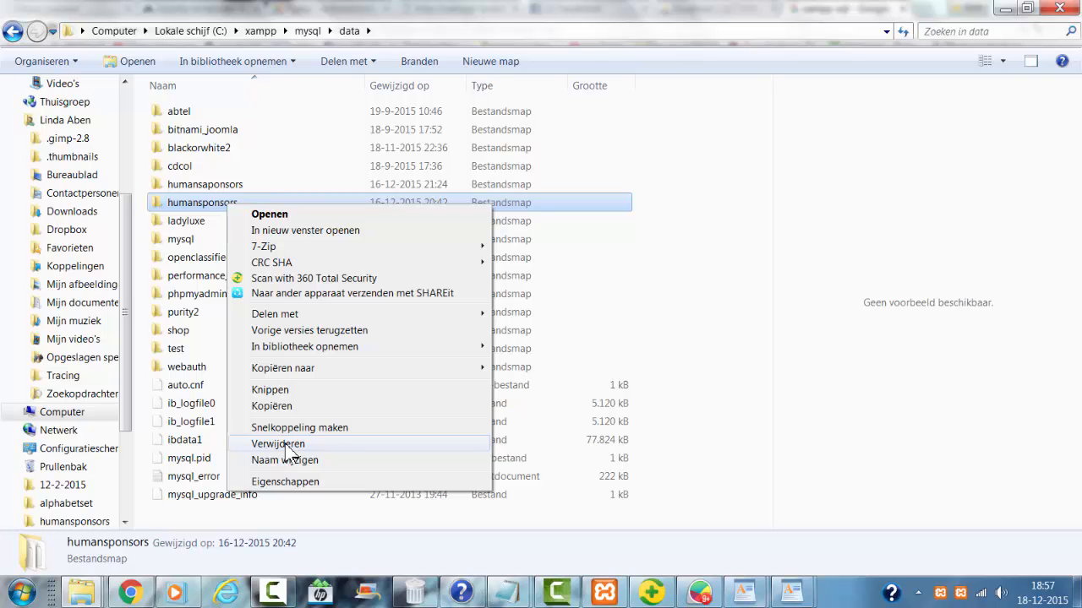
pyautogui.click(277, 443)
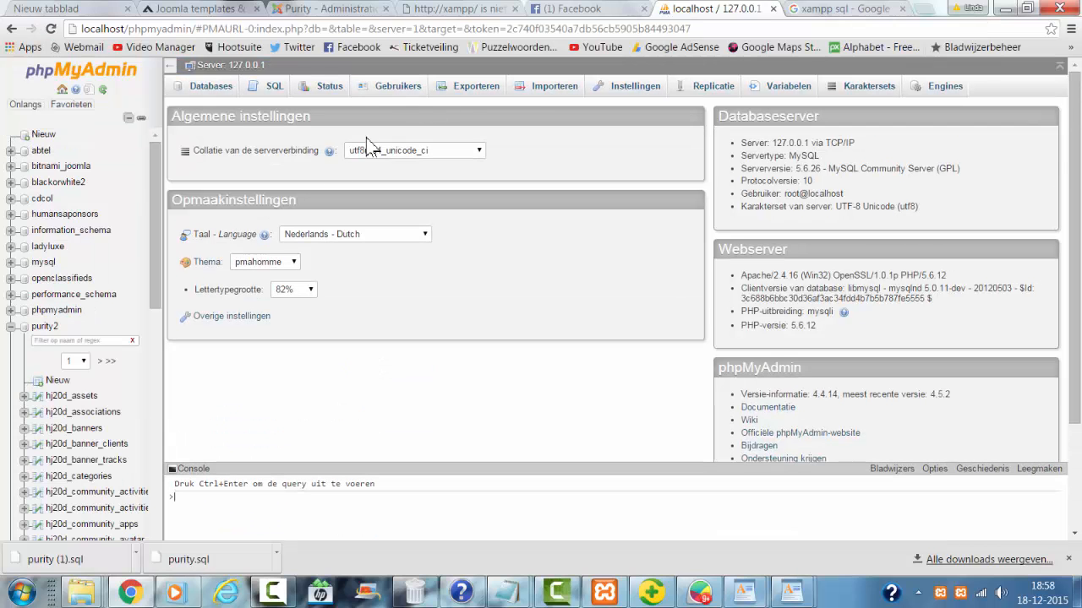
# In the phpMyAdmin sidebar, open the Favorieten tab to view favourite tables.
pyautogui.click(72, 104)
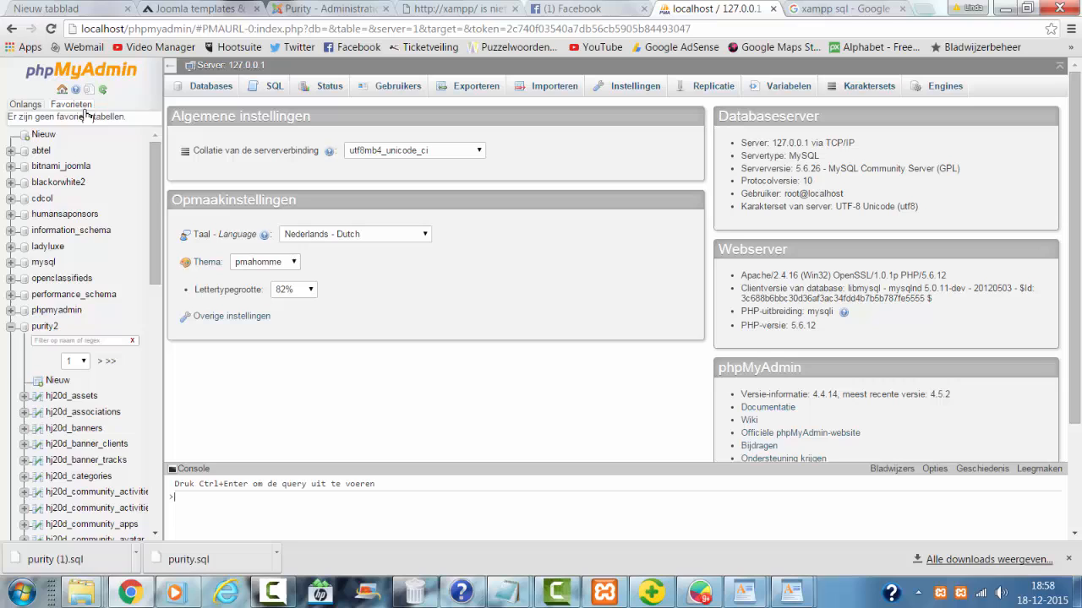
pyautogui.moveTo(109, 225)
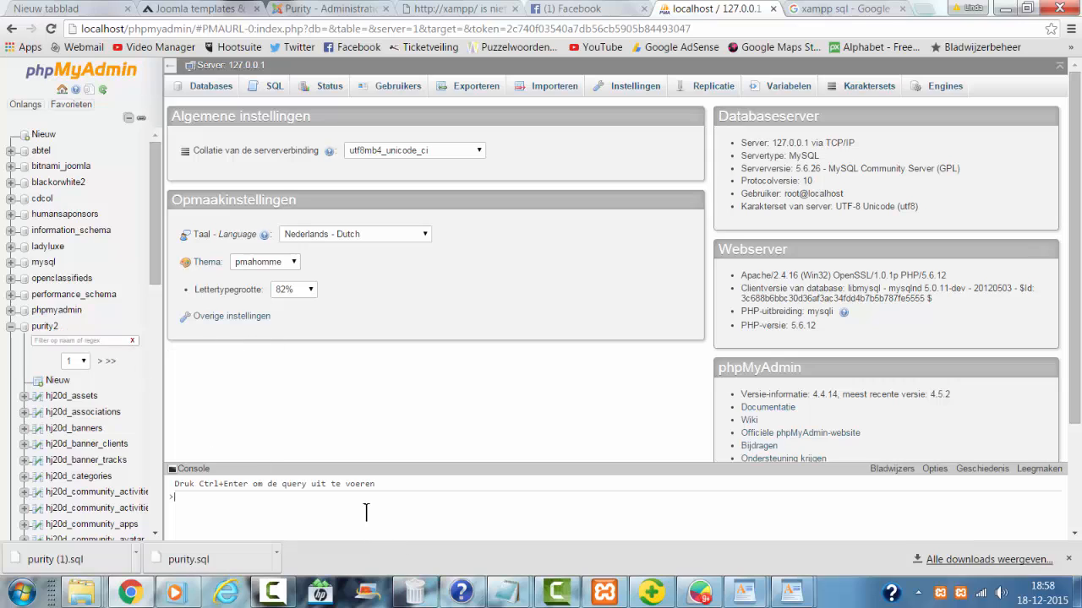
pyautogui.moveTo(381, 443)
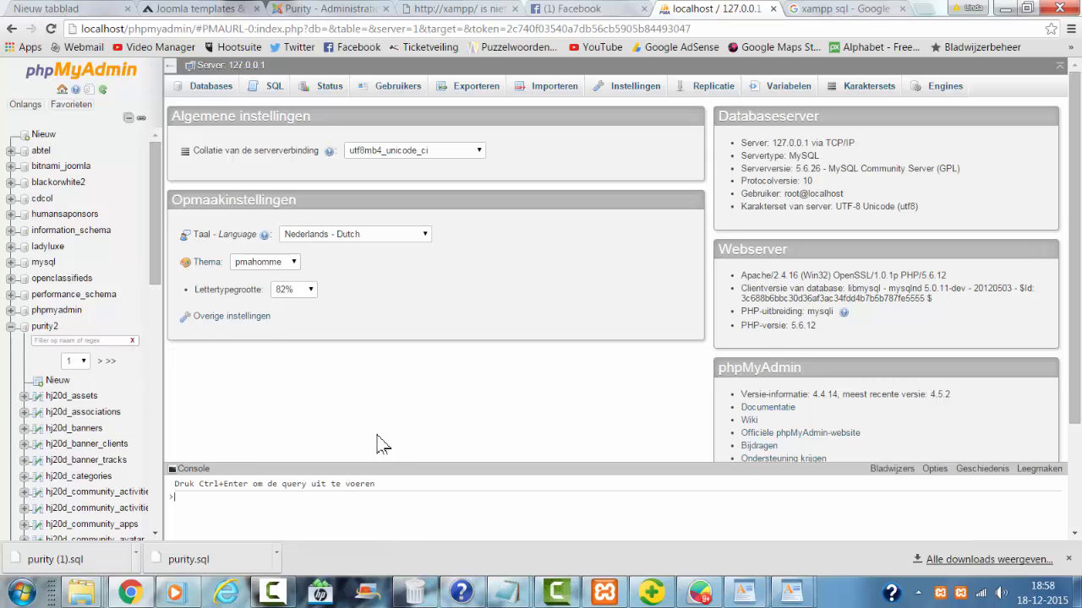